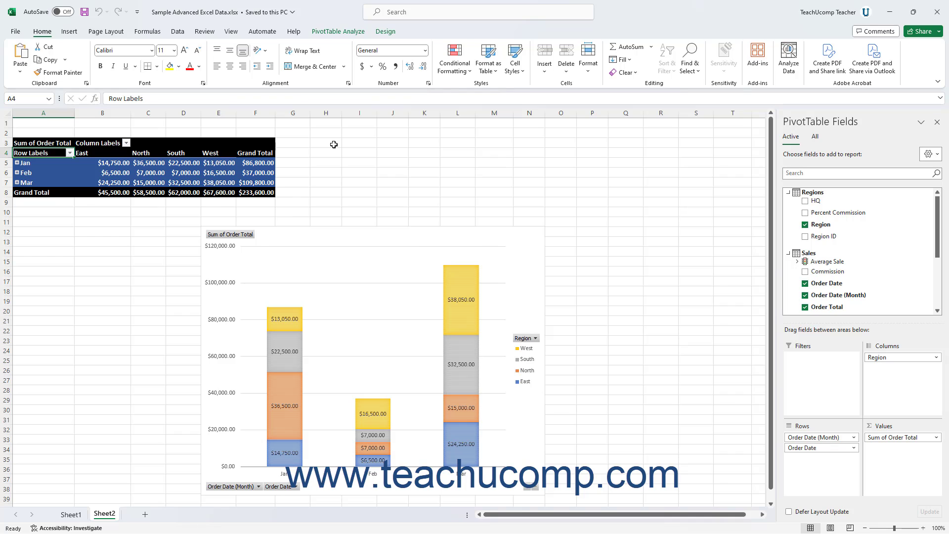
mouse_move(272, 131)
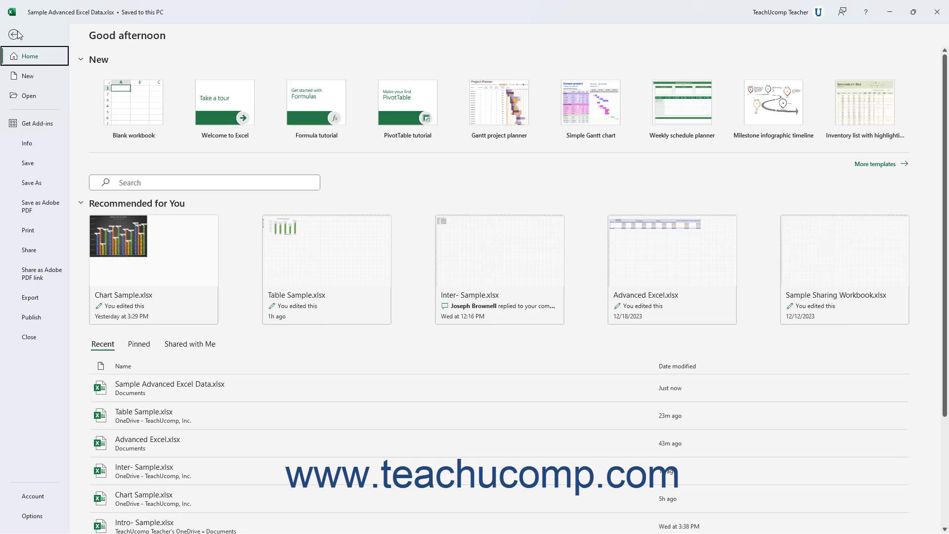
mouse_move(51, 359)
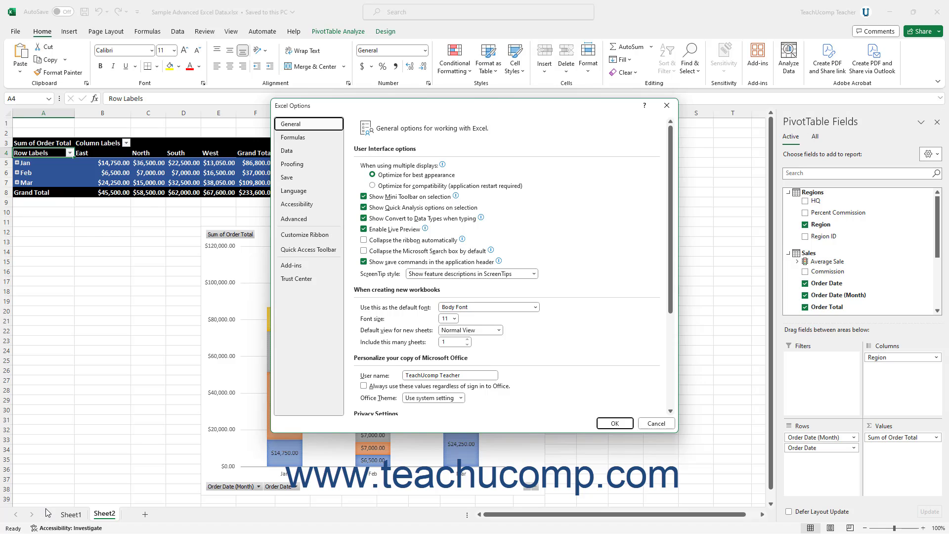
mouse_move(196, 352)
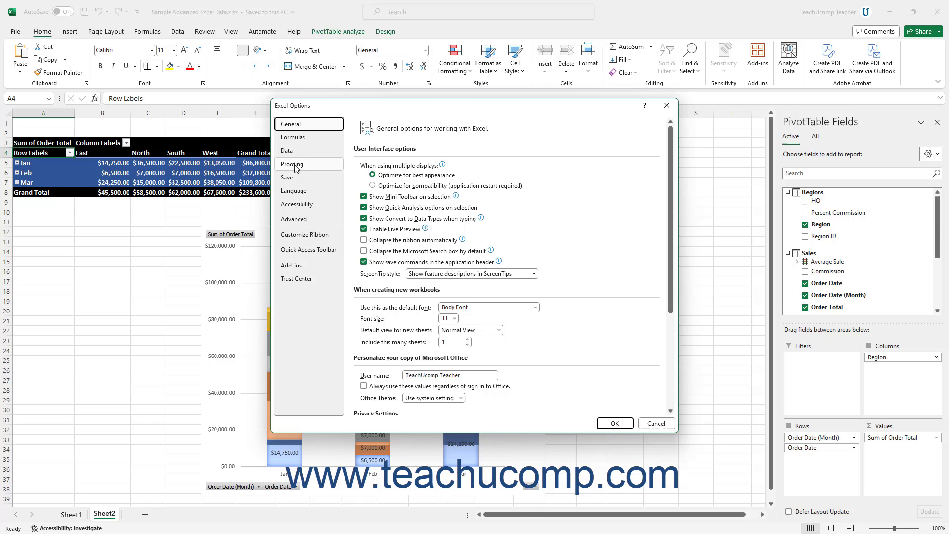
Step: Enable the Power Pivot and 3D Maps data analysis add-ins in the Data options
left_click(286, 150)
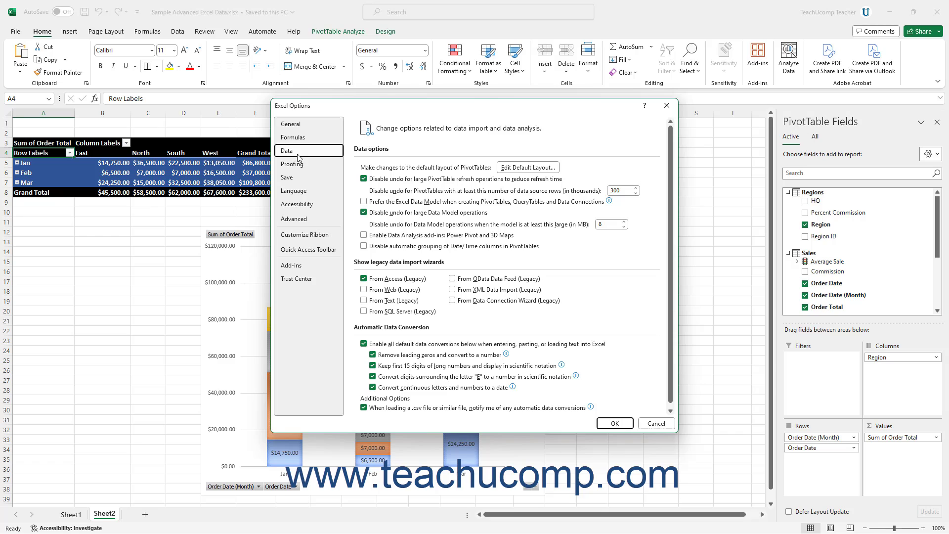
mouse_move(354, 208)
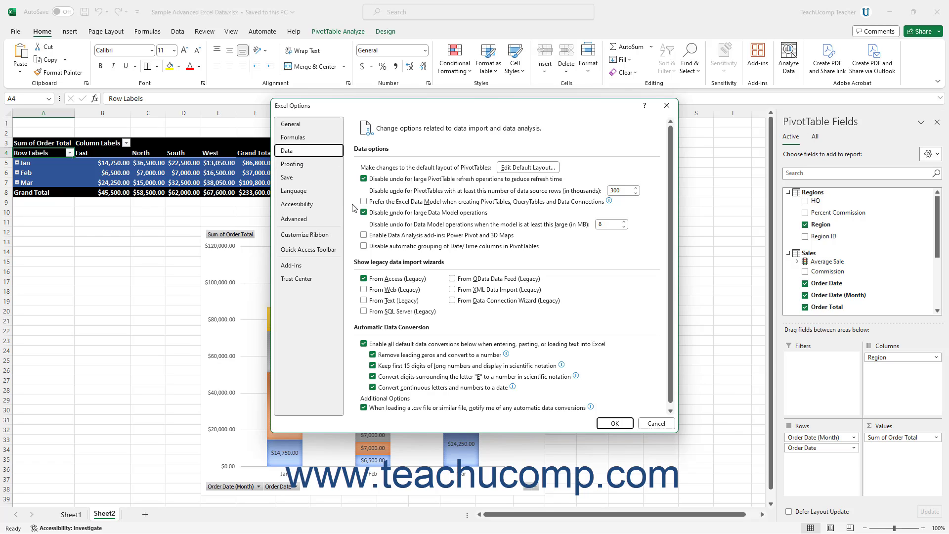
left_click(364, 235)
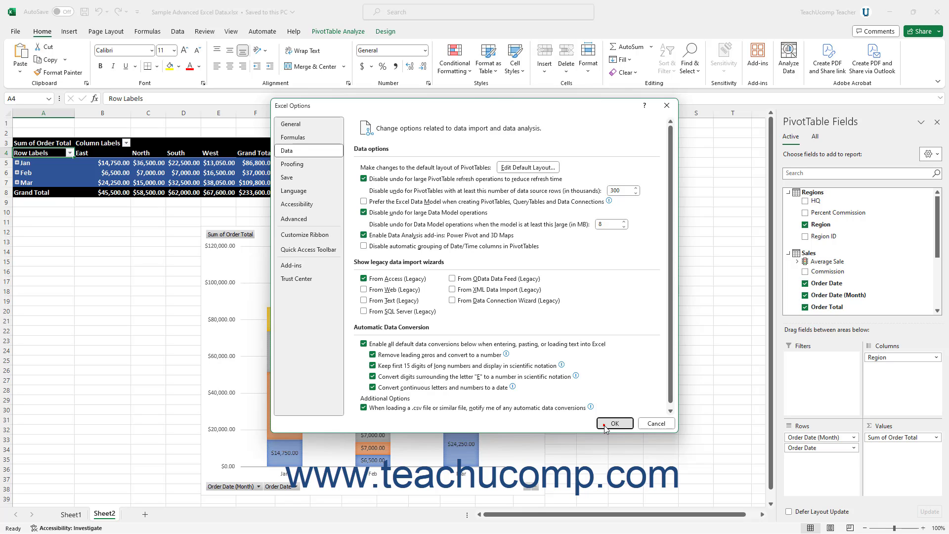
Step: Confirm the options with OK and show the new Power Pivot ribbon commands
left_click(613, 422)
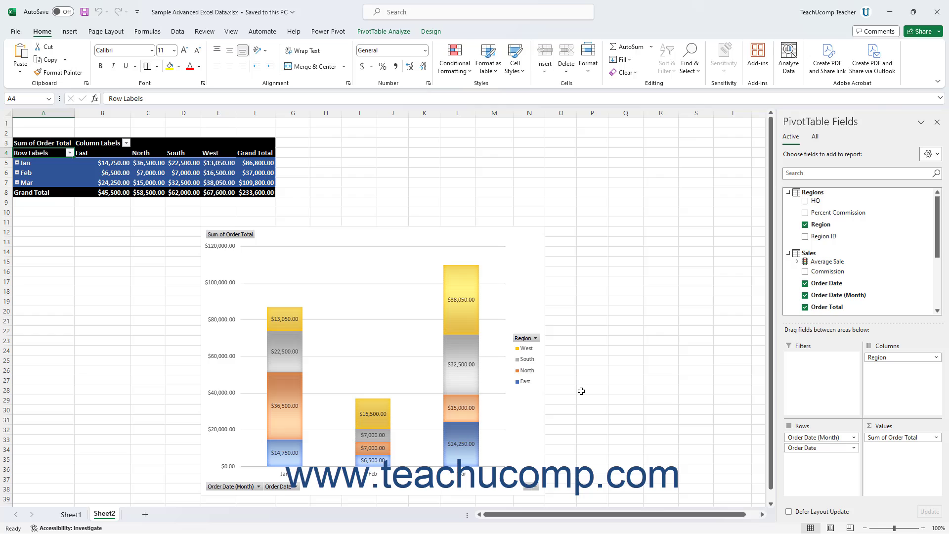
mouse_move(530, 317)
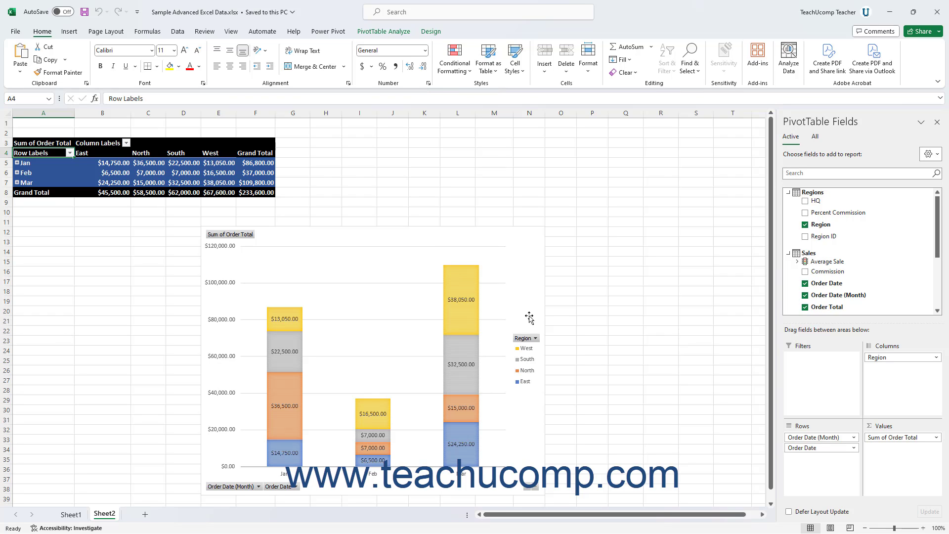
left_click(328, 31)
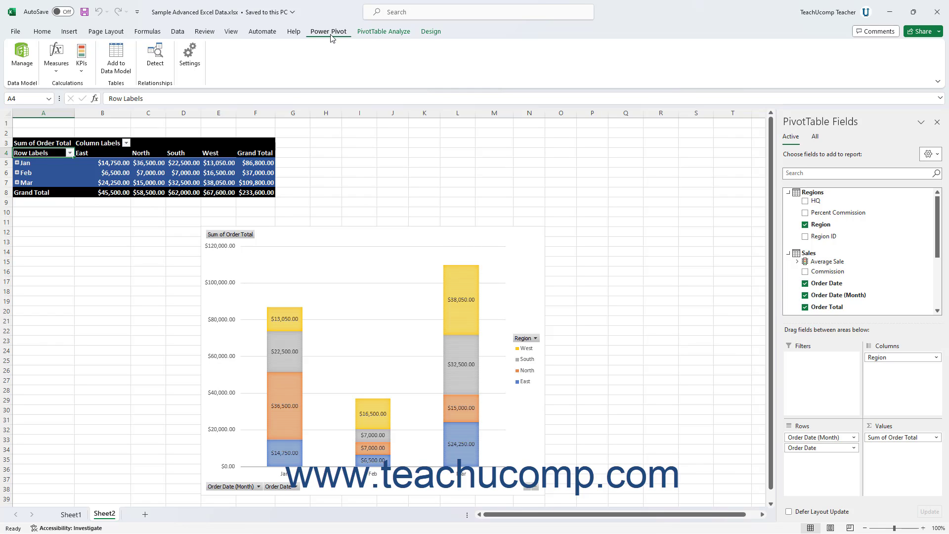
mouse_move(330, 49)
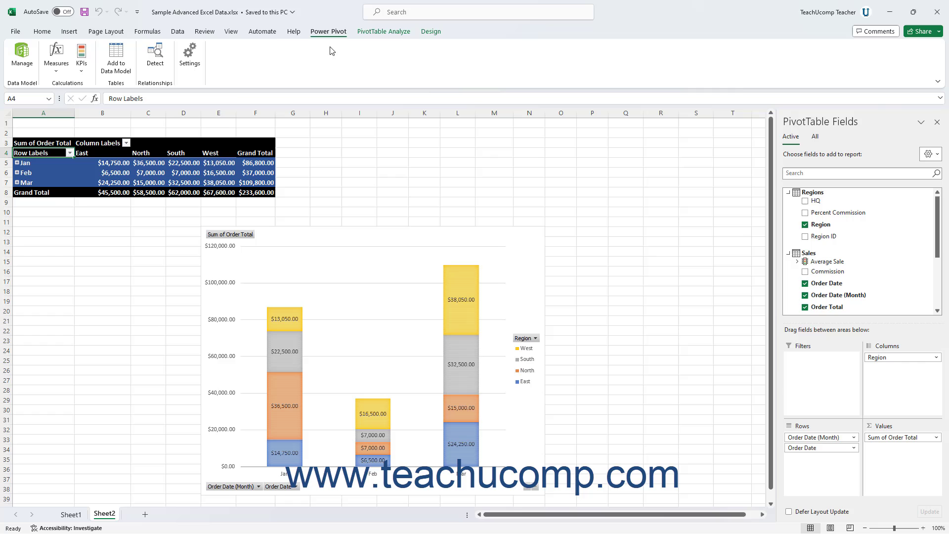